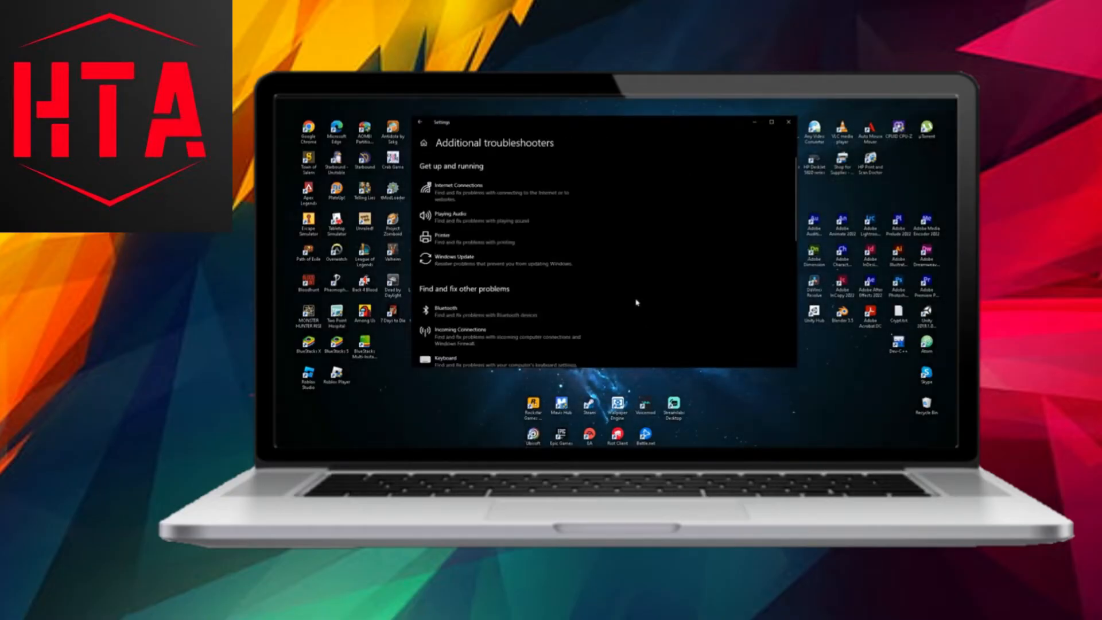
- Run the Network Adapter troubleshooter on all network adapters
click(453, 219)
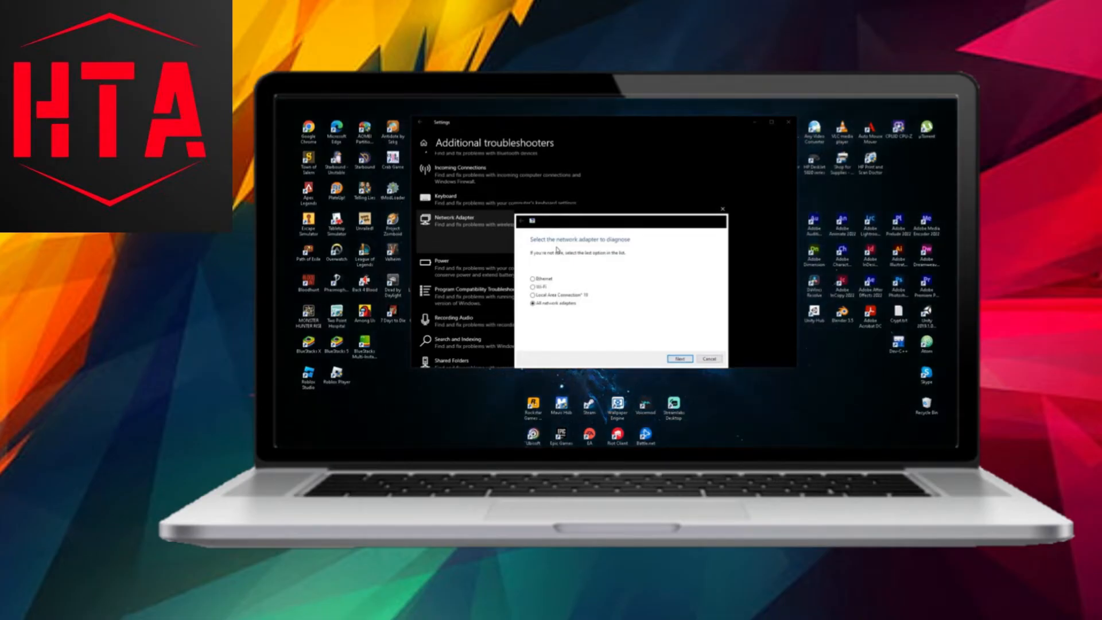
click(534, 287)
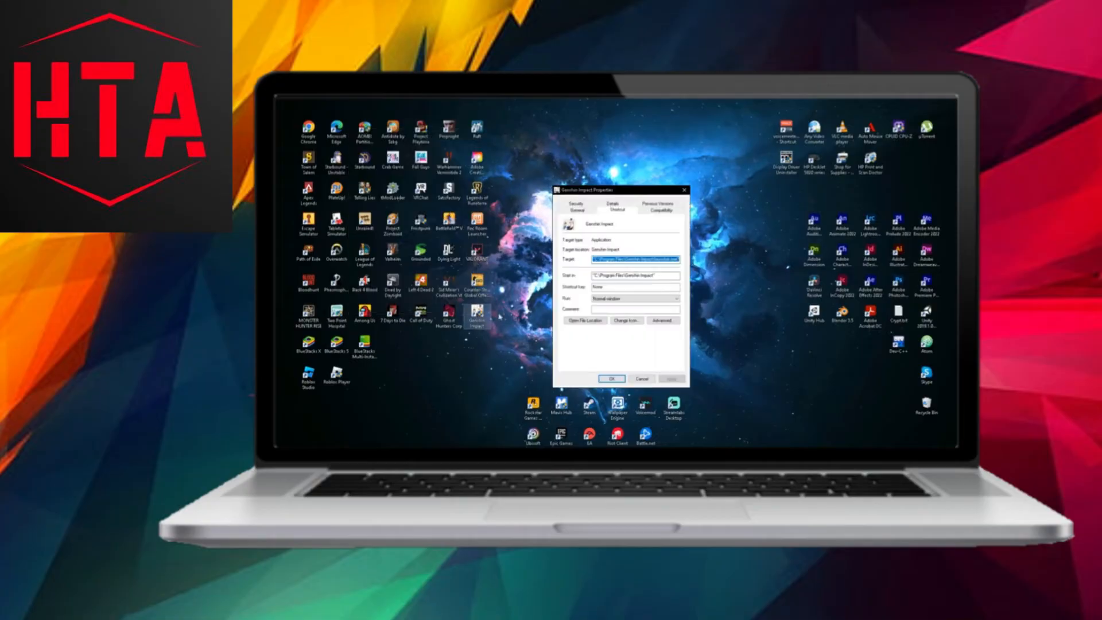
- Enable 'Run this program as an administrator' in Genshin Impact's compatibility settings
click(661, 210)
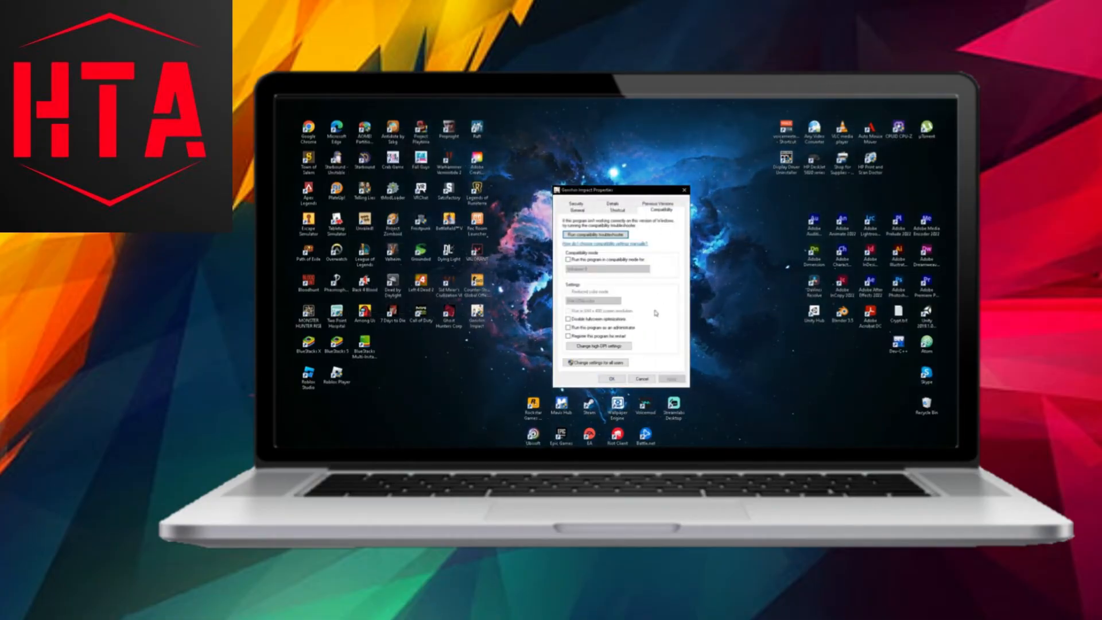
click(568, 327)
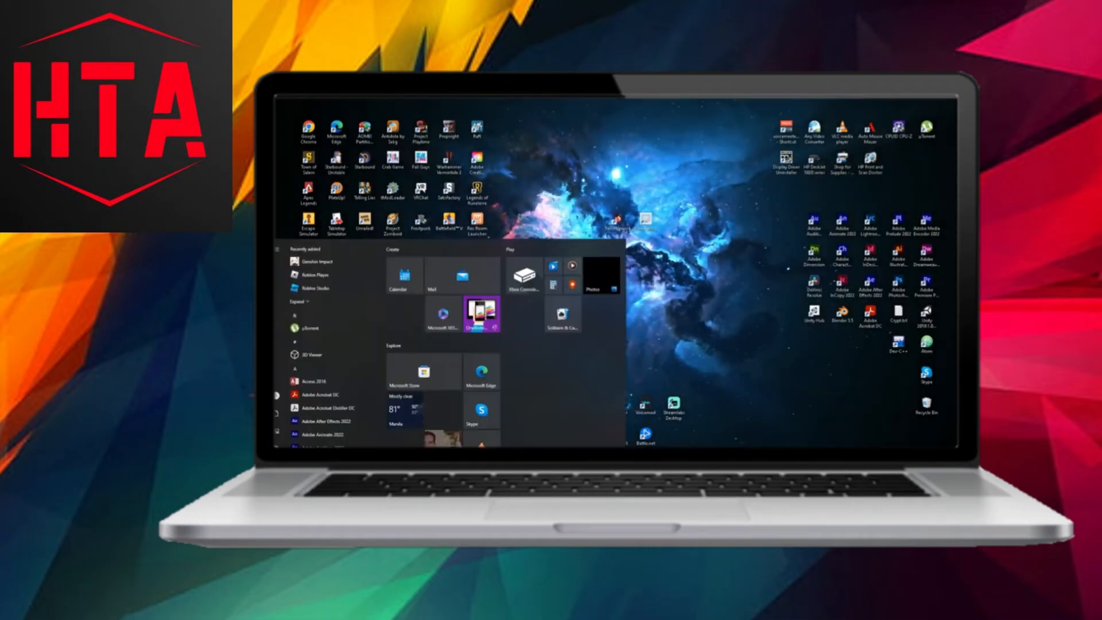
- Search 'proxy', open Proxy settings, and turn off 'Use setup script'
text(proxy)
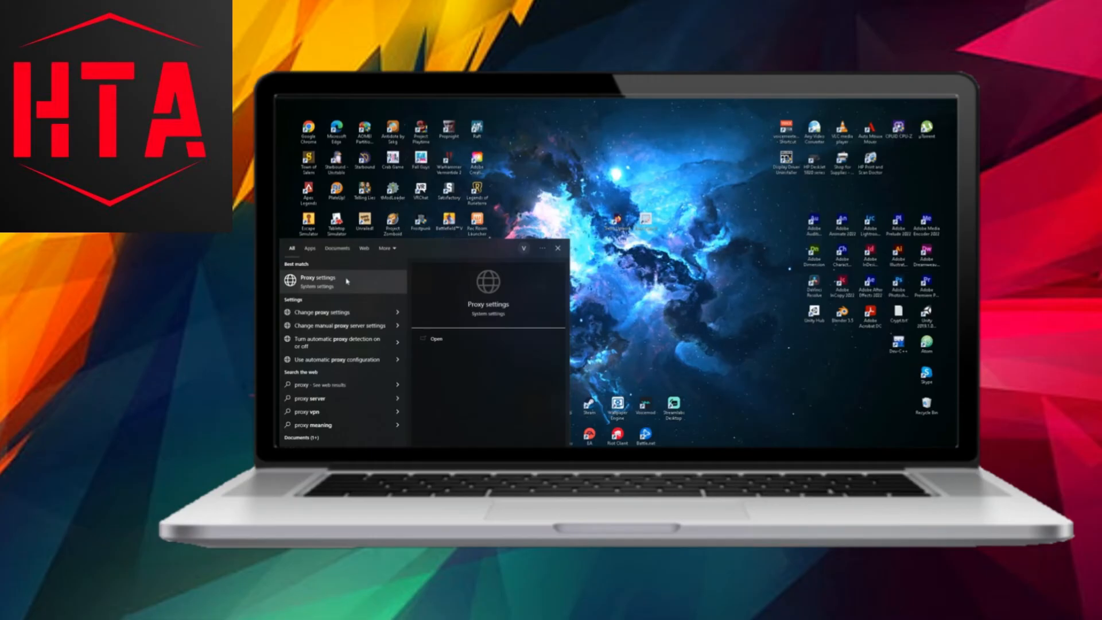
click(317, 280)
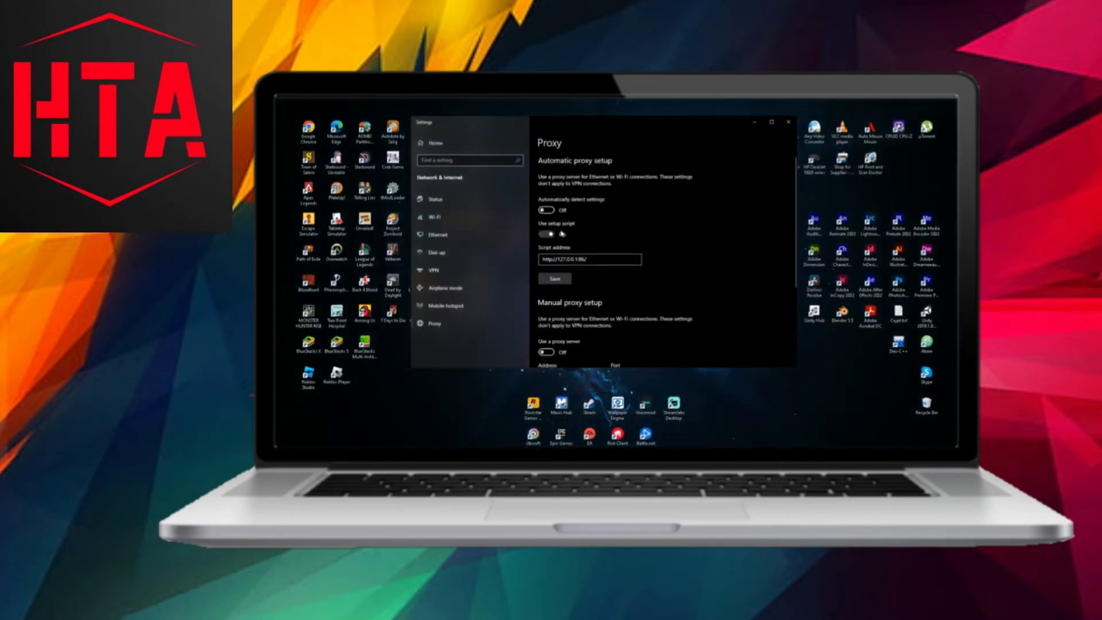
click(542, 234)
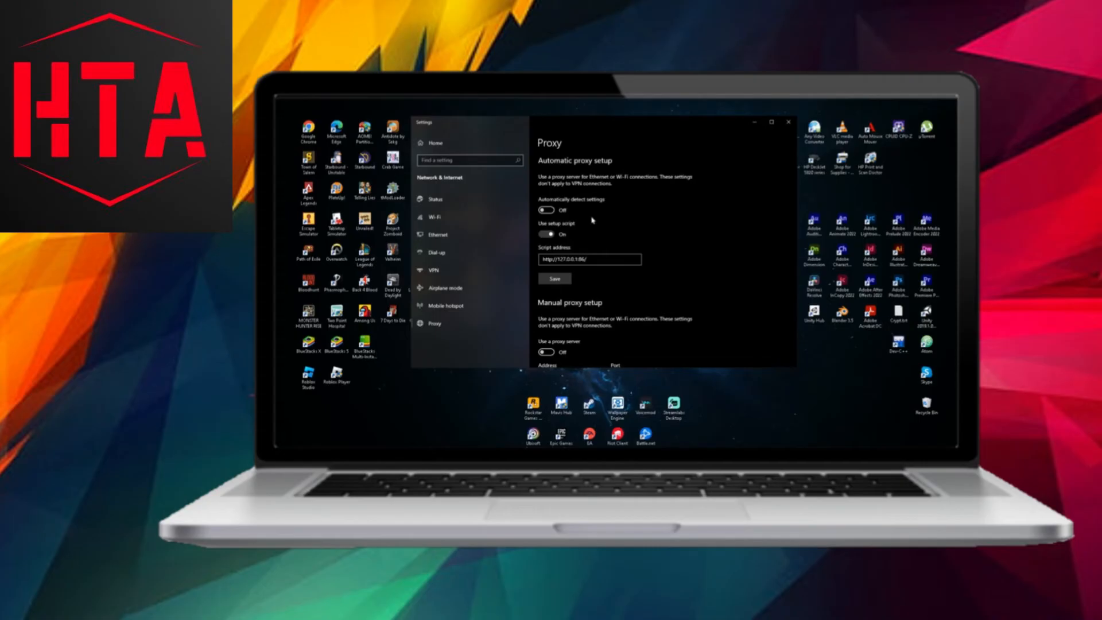